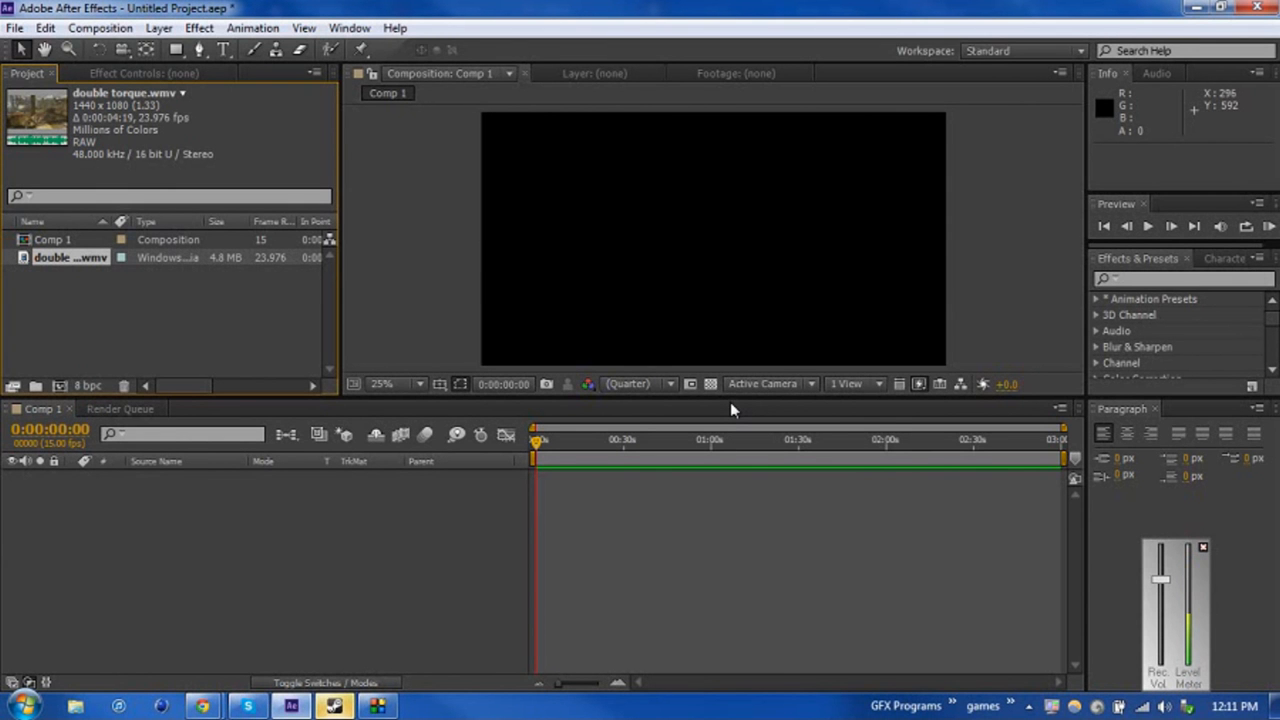
pyautogui.moveTo(405, 285)
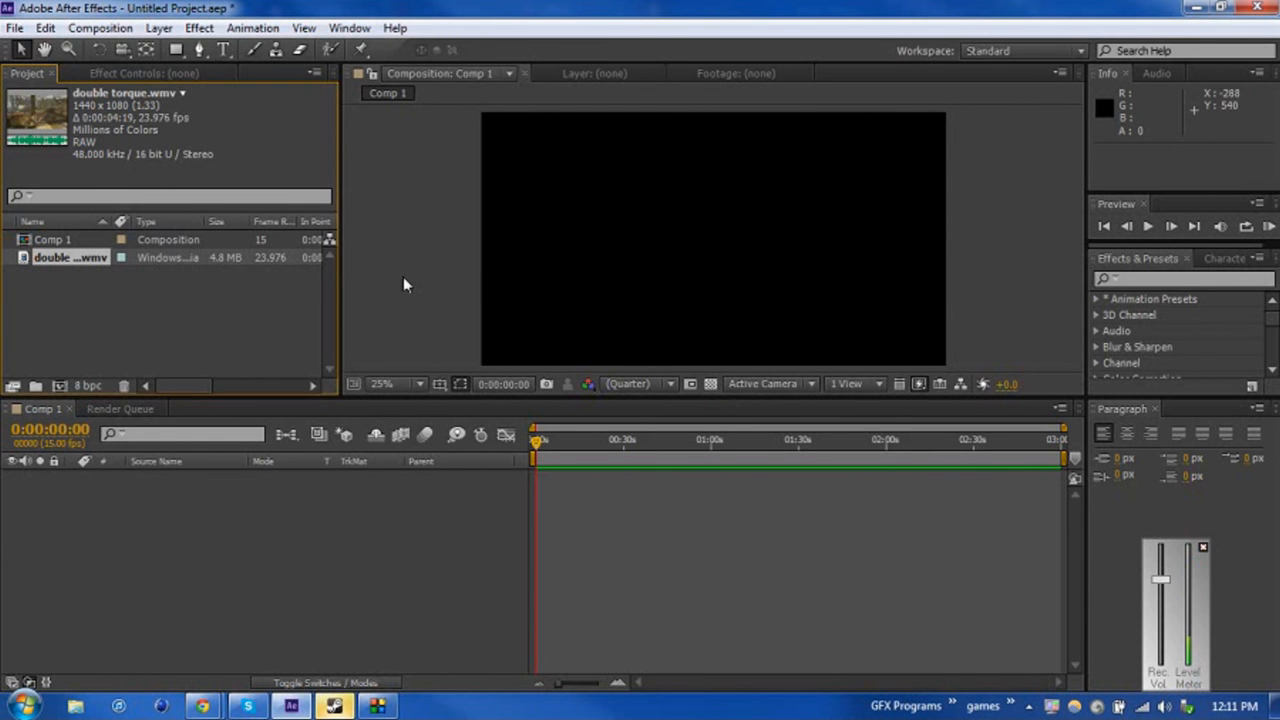
pyautogui.moveTo(353, 384)
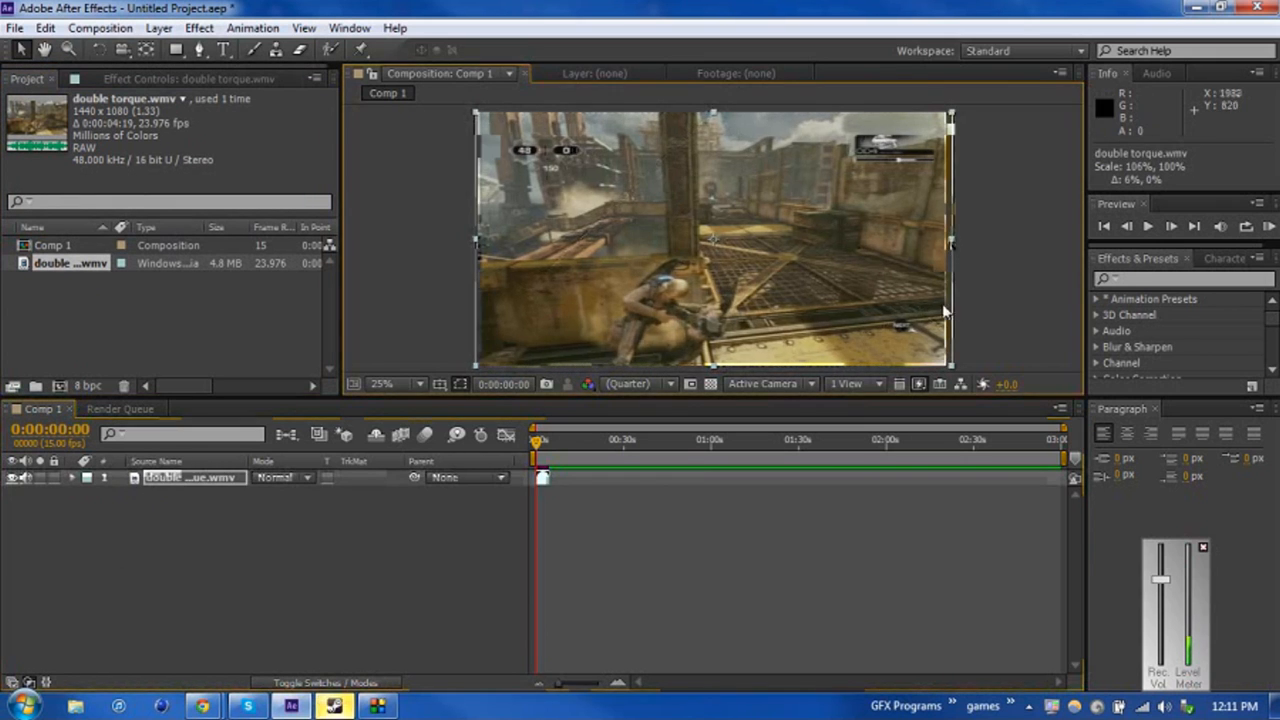
pyautogui.moveTo(770, 285)
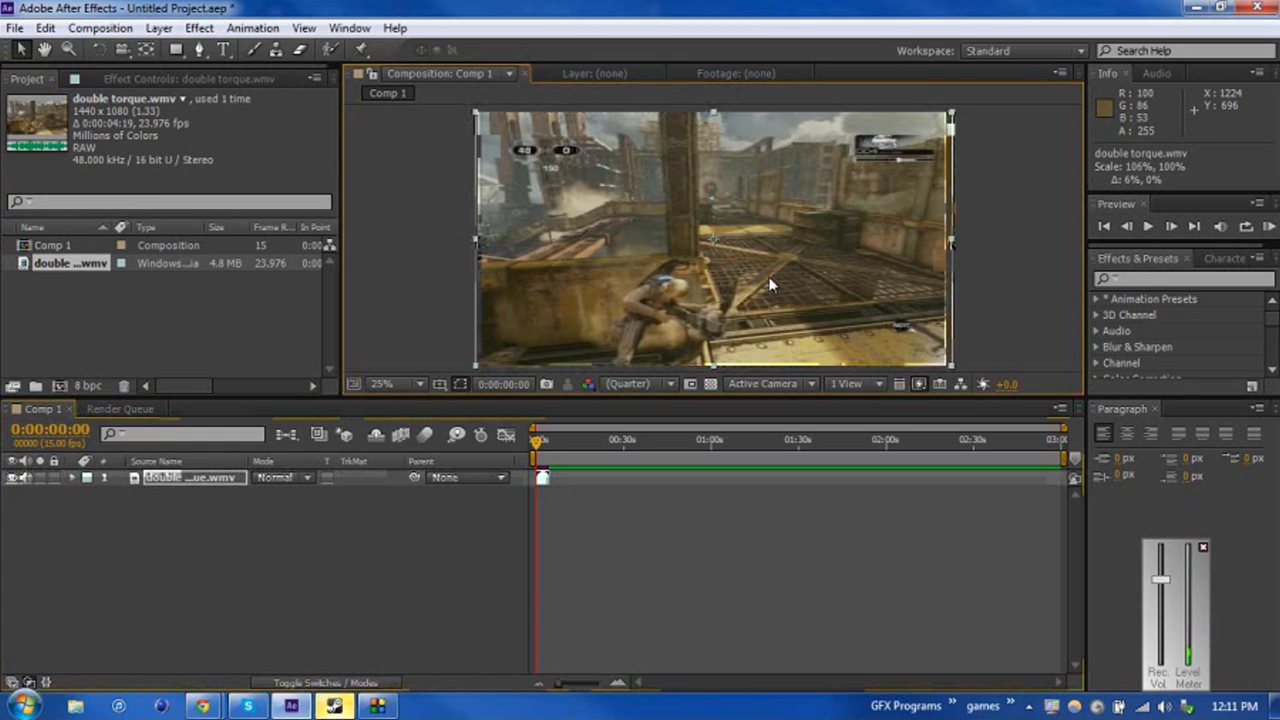
pyautogui.moveTo(690, 280)
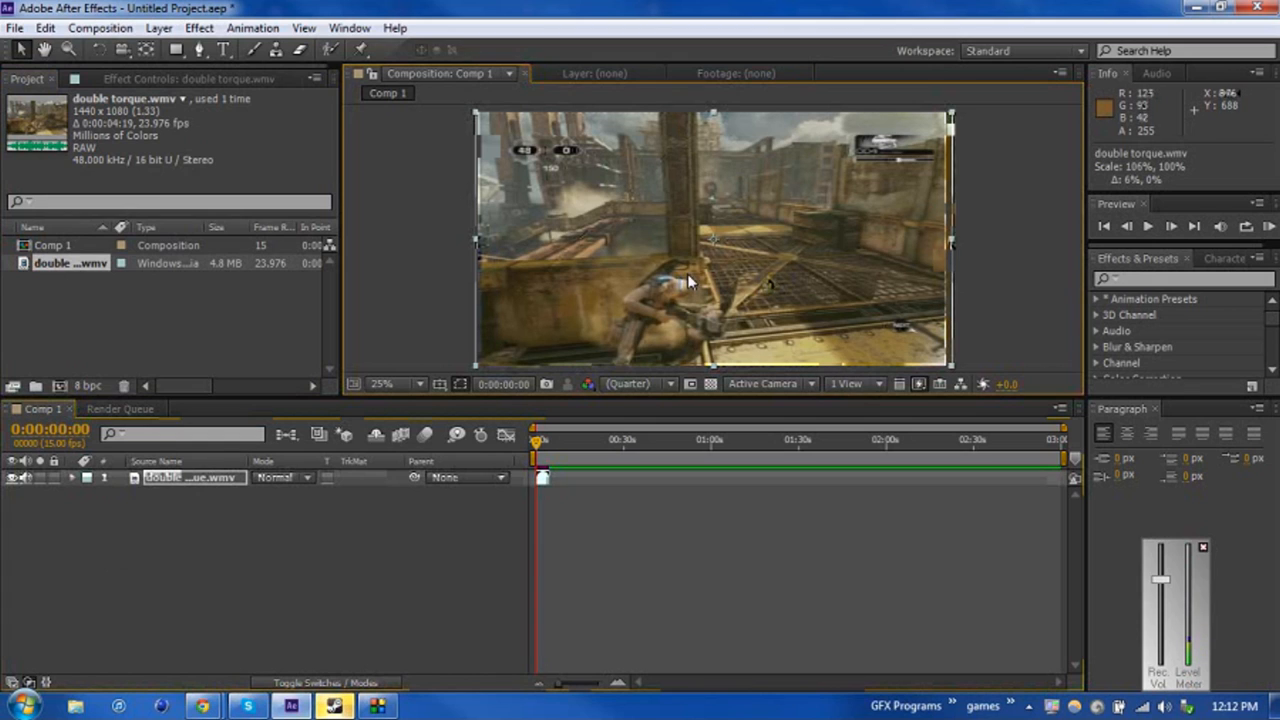
pyautogui.moveTo(454, 295)
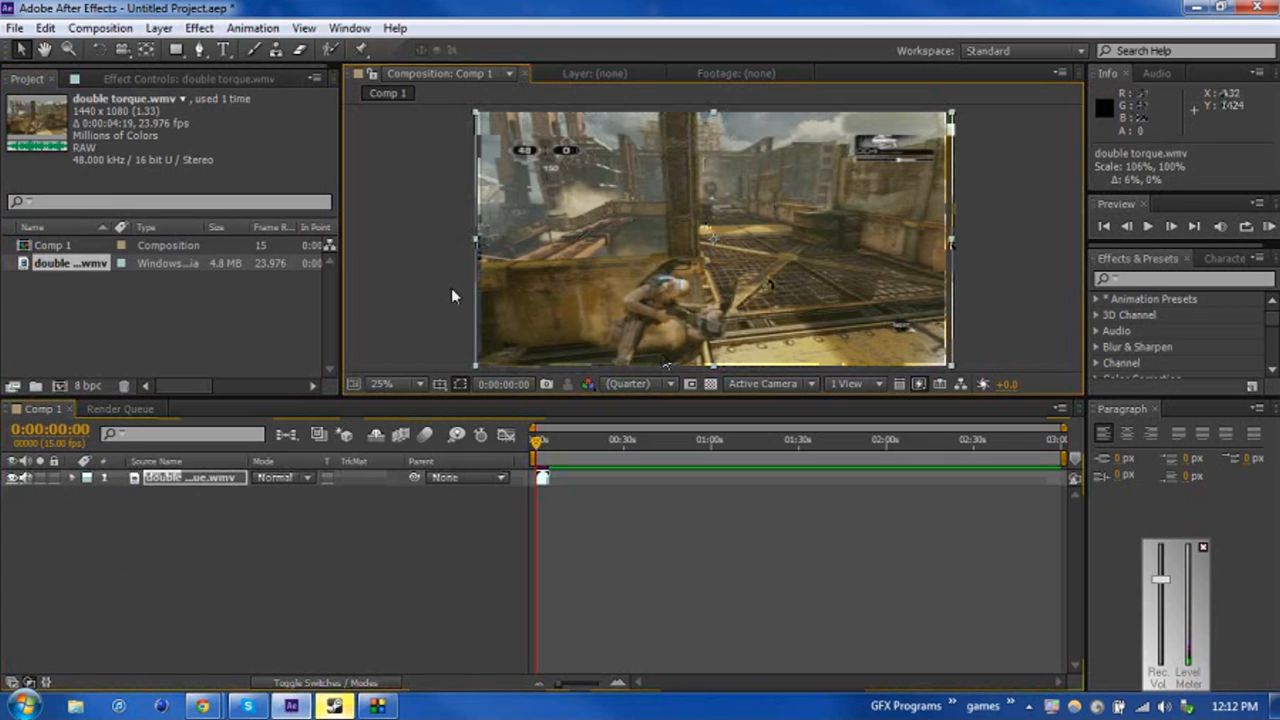
pyautogui.moveTo(682, 220)
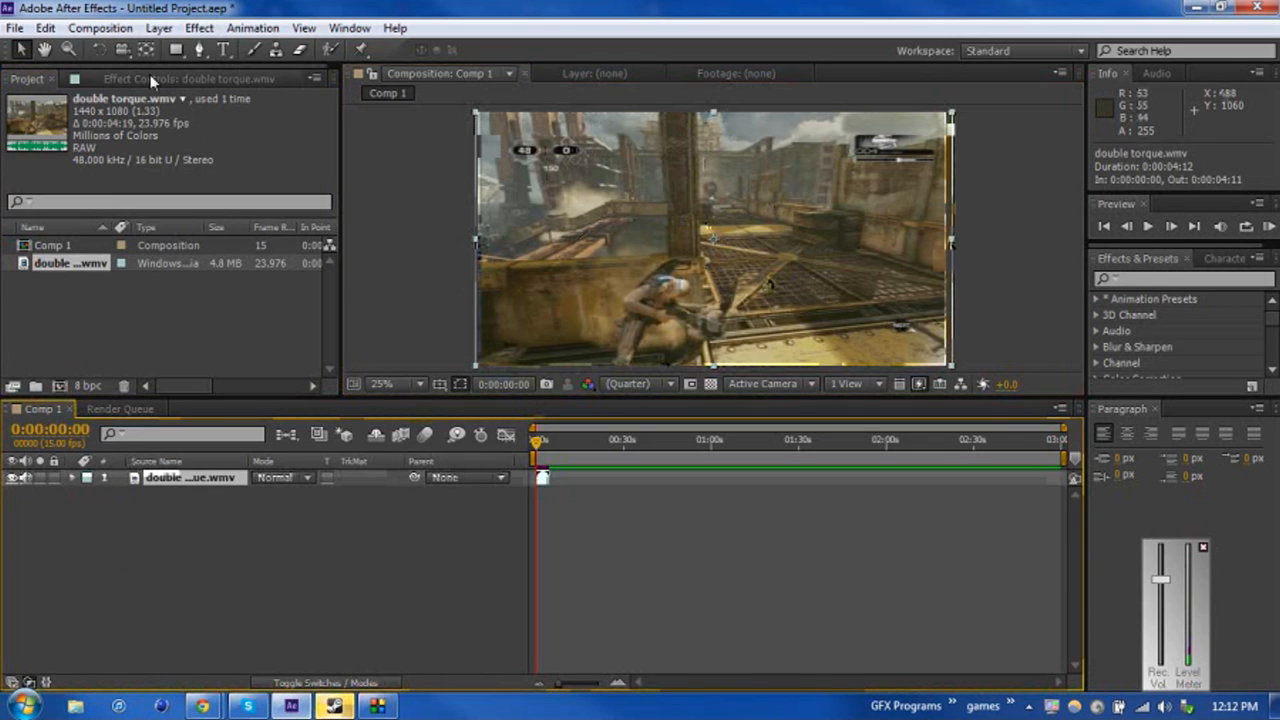
# Add Effect > Distort > CC Lens to the footage layer, forming a glassy sphere on black.
pyautogui.click(200, 27)
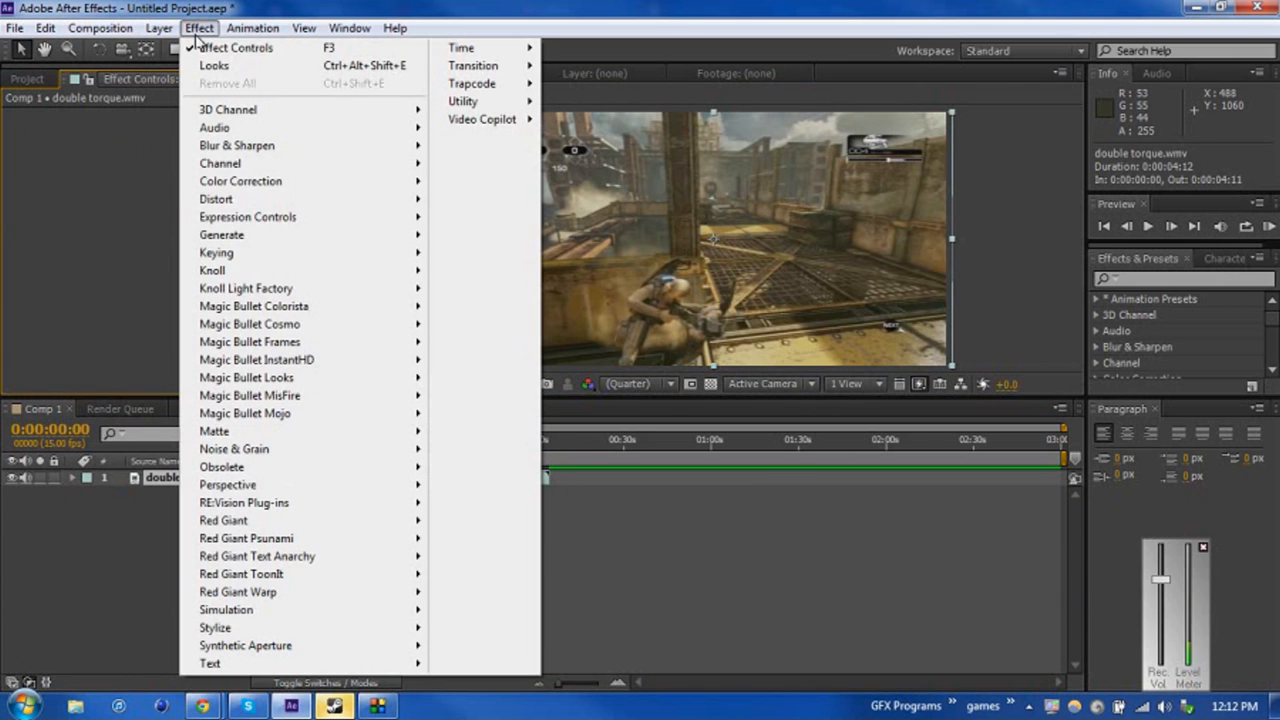
pyautogui.moveTo(221, 234)
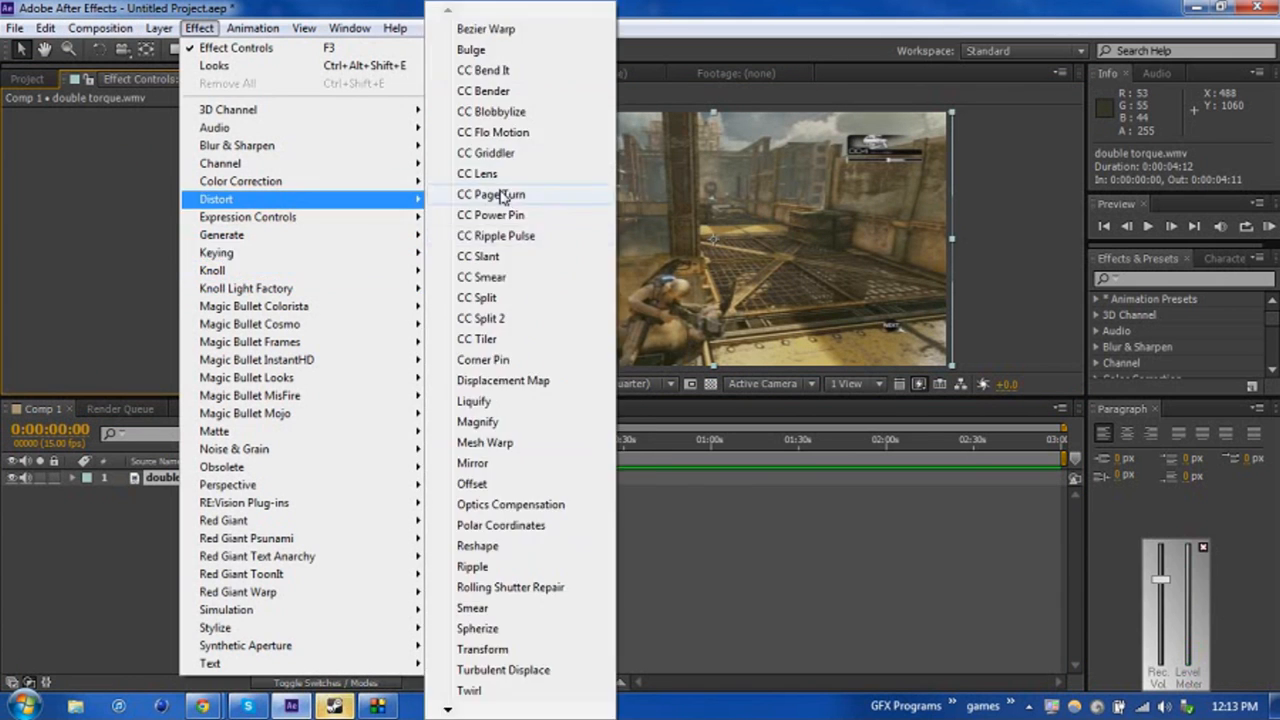
pyautogui.moveTo(492, 173)
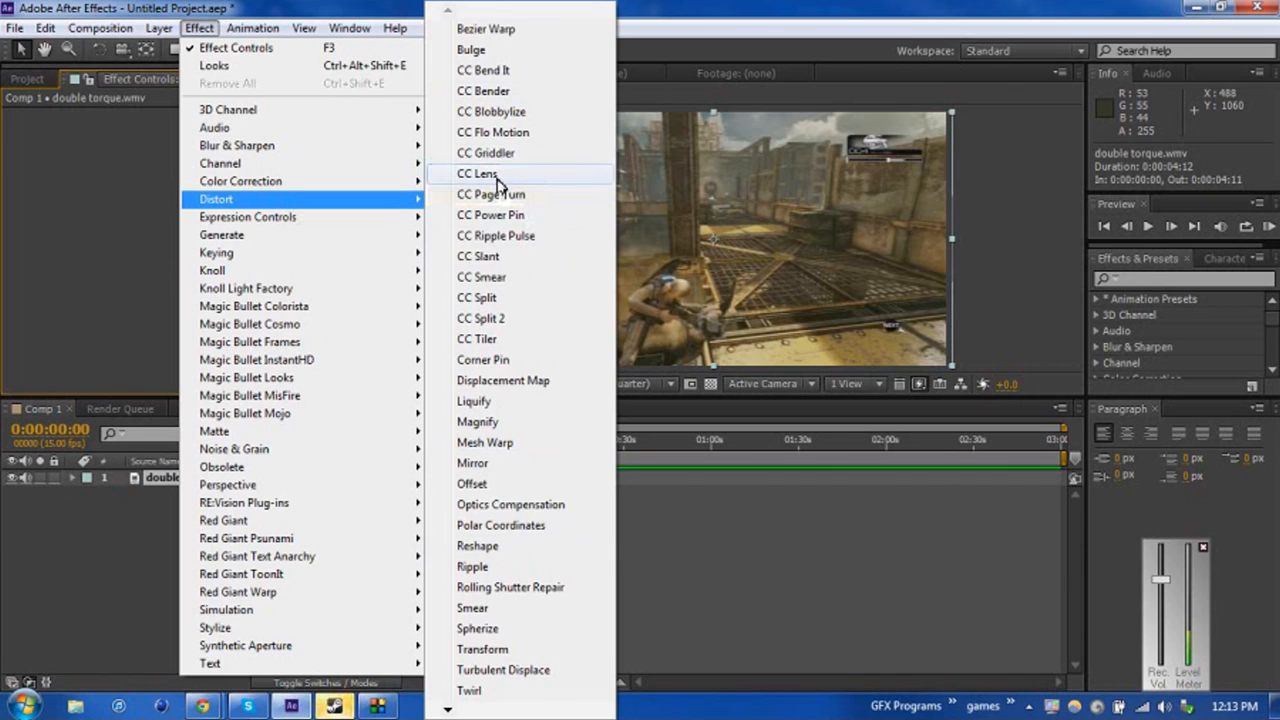
pyautogui.click(474, 173)
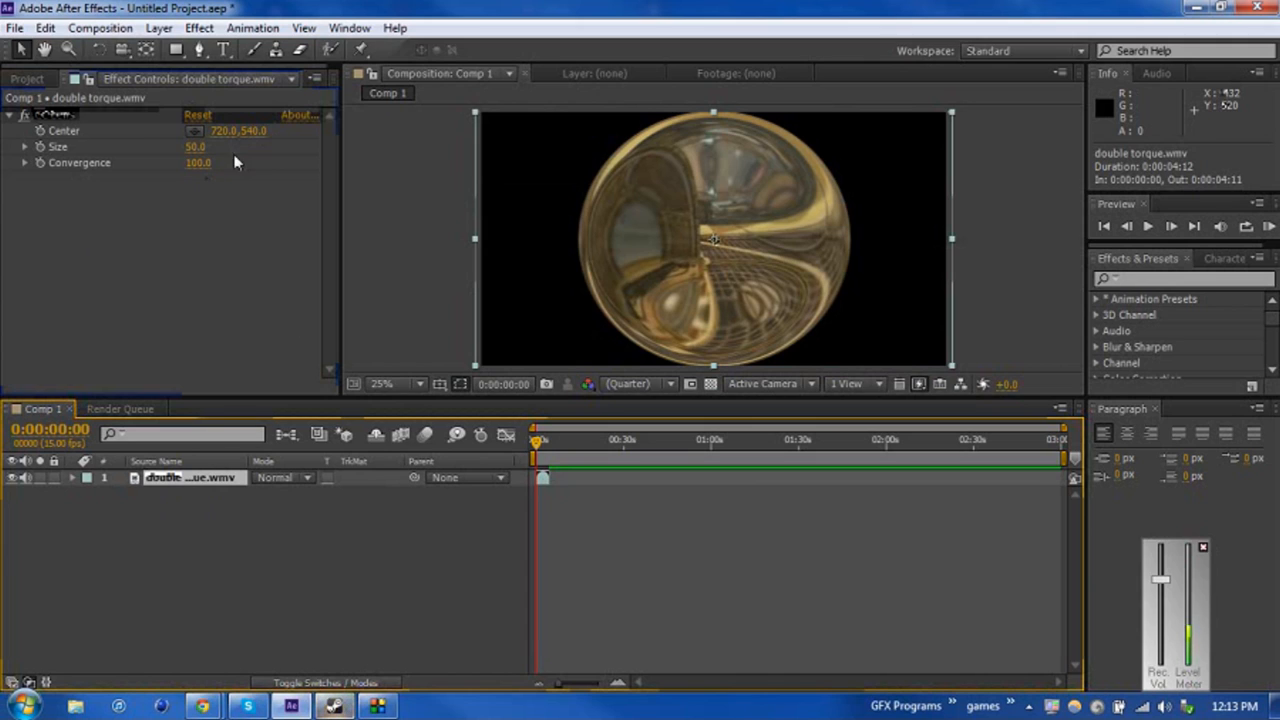
pyautogui.moveTo(169, 234)
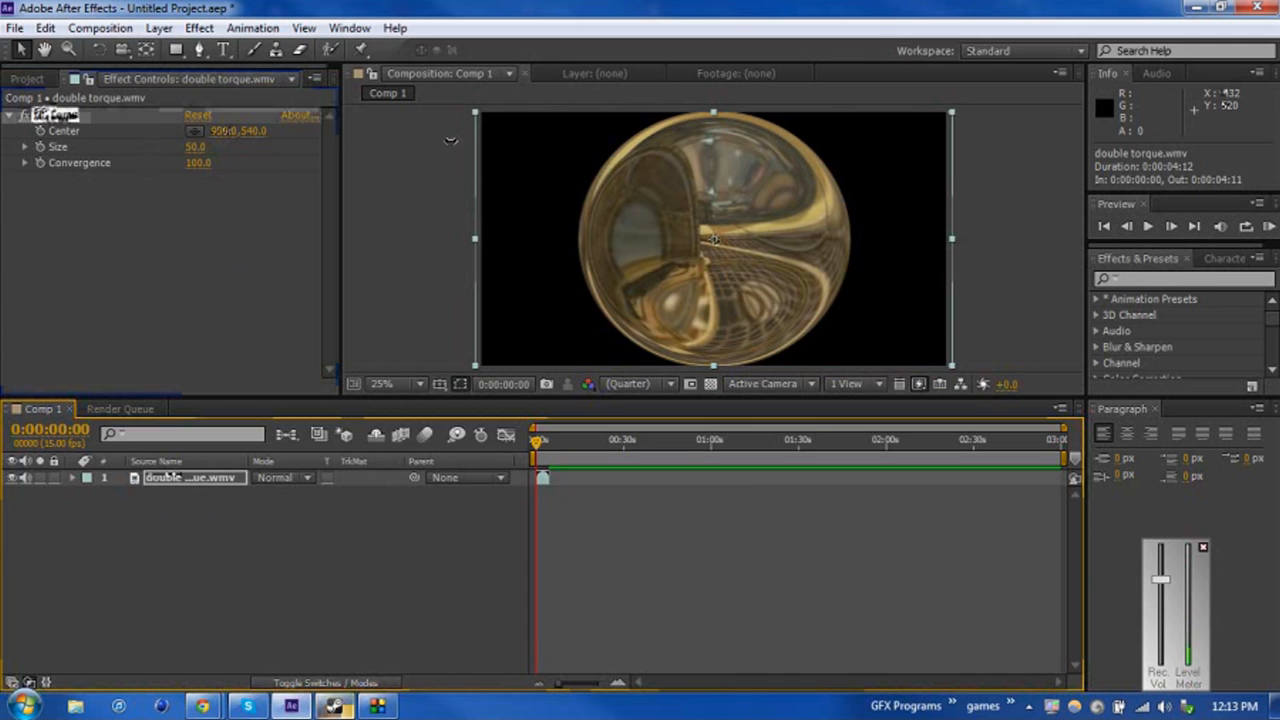
# Nudge the lens Center, then zoom the timeline onto the clip's opening seconds.
pyautogui.moveTo(237, 131); pyautogui.dragTo(230, 131)
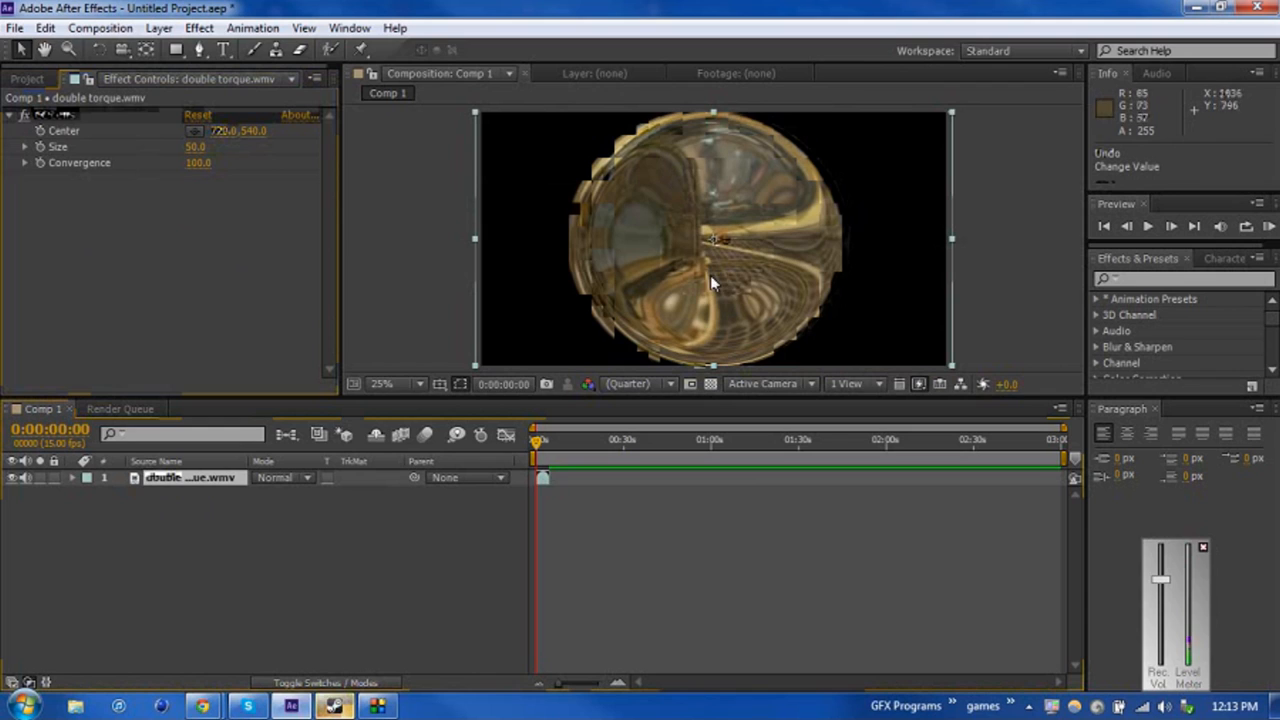
pyautogui.moveTo(169, 220)
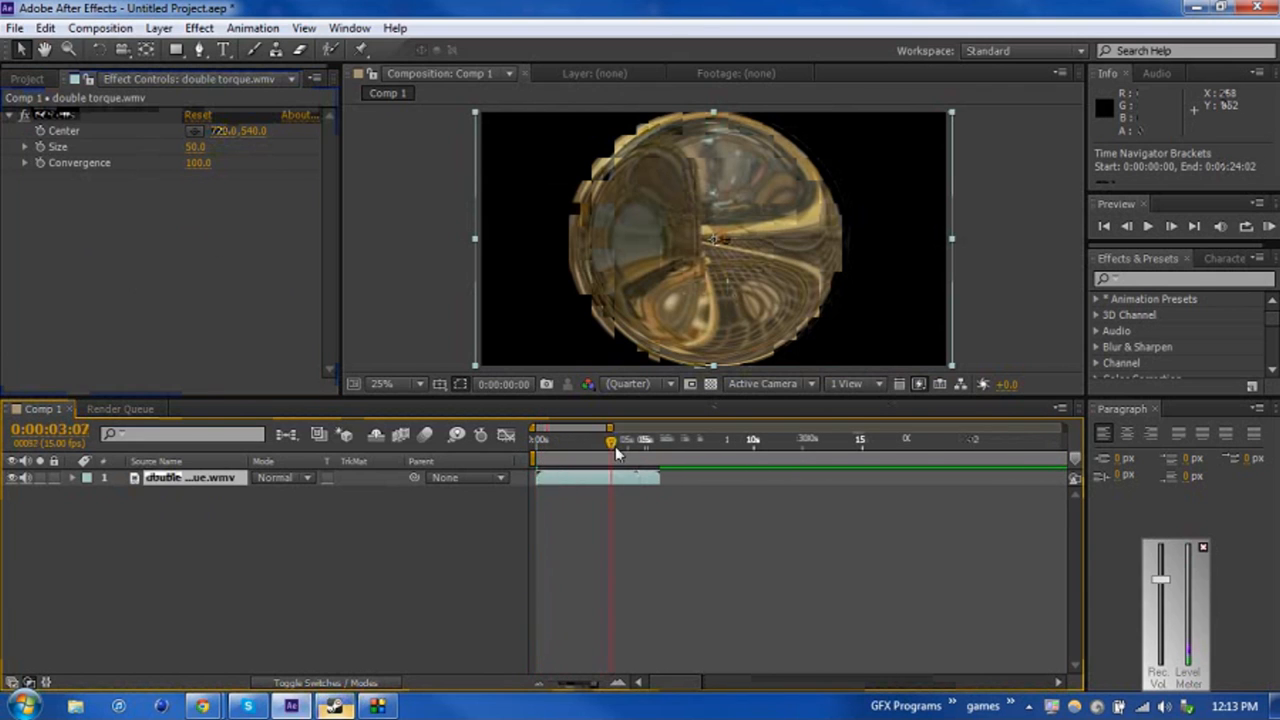
pyautogui.moveTo(610, 442); pyautogui.dragTo(577, 442)
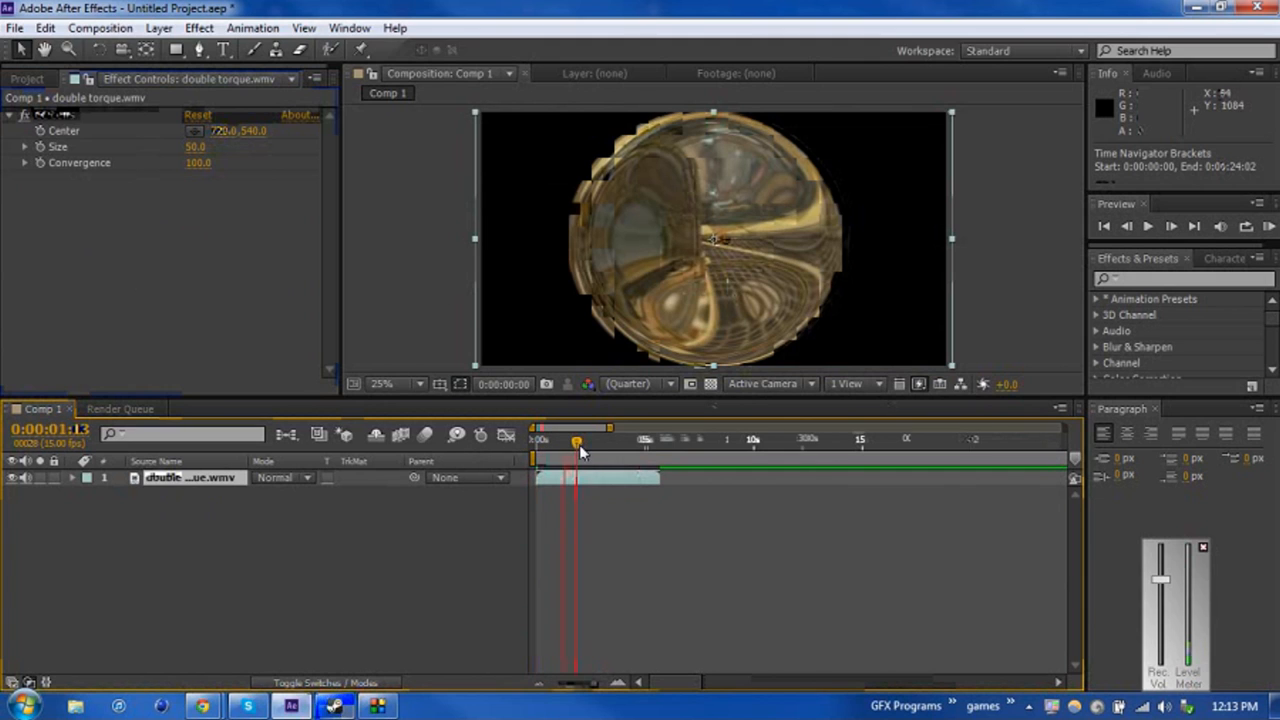
pyautogui.moveTo(578, 441); pyautogui.dragTo(560, 441)
pyautogui.write('500')
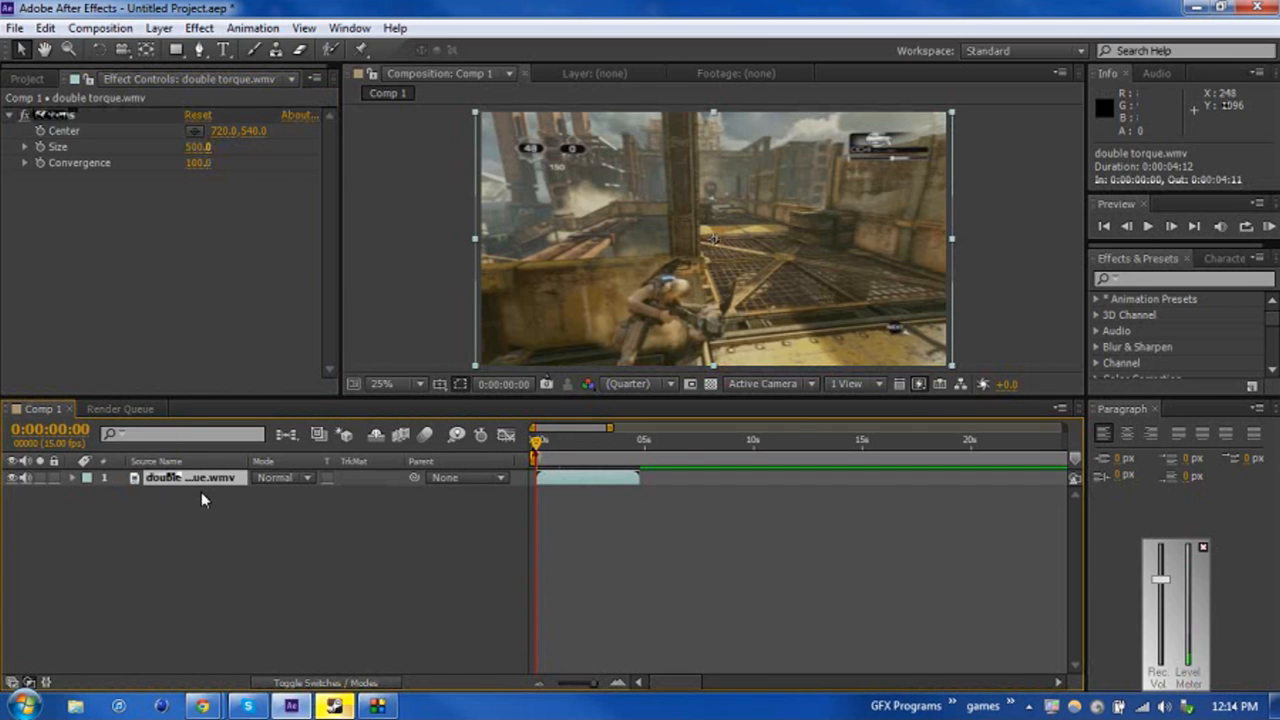
pyautogui.moveTo(138, 160)
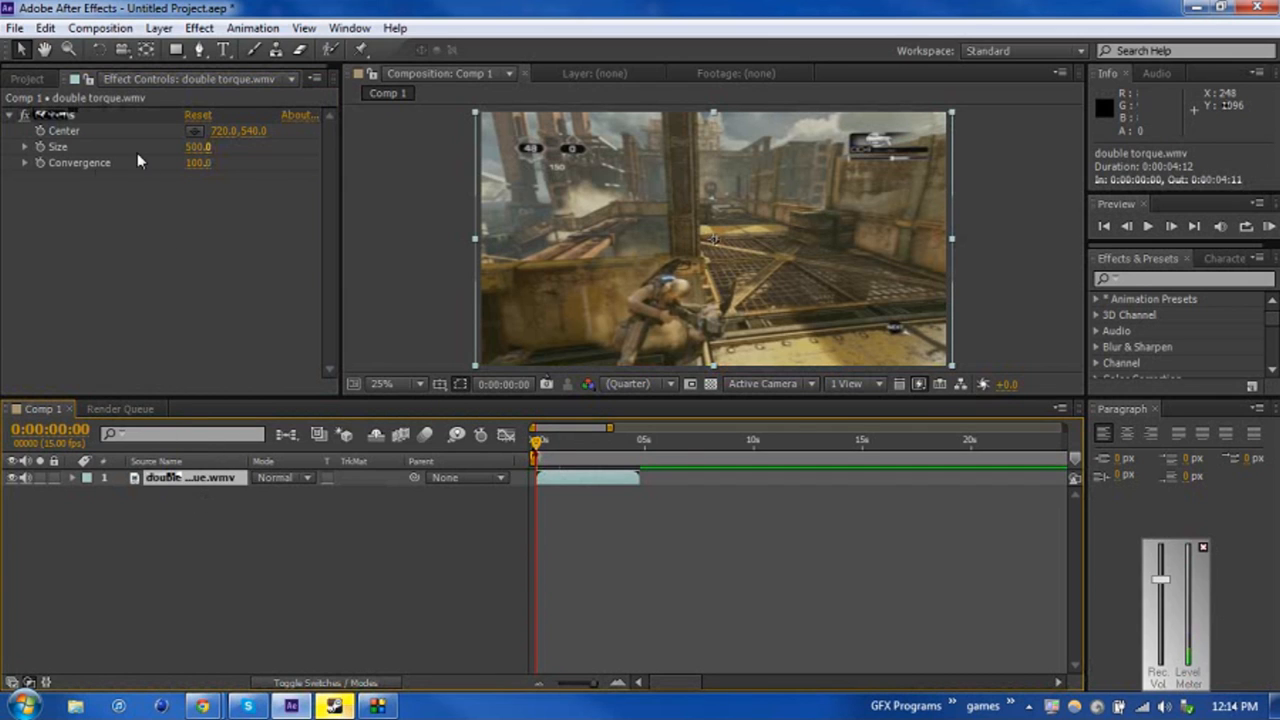
# Twirl open the clip layer and its Effects group to reach the CC Lens properties.
pyautogui.click(80, 478)
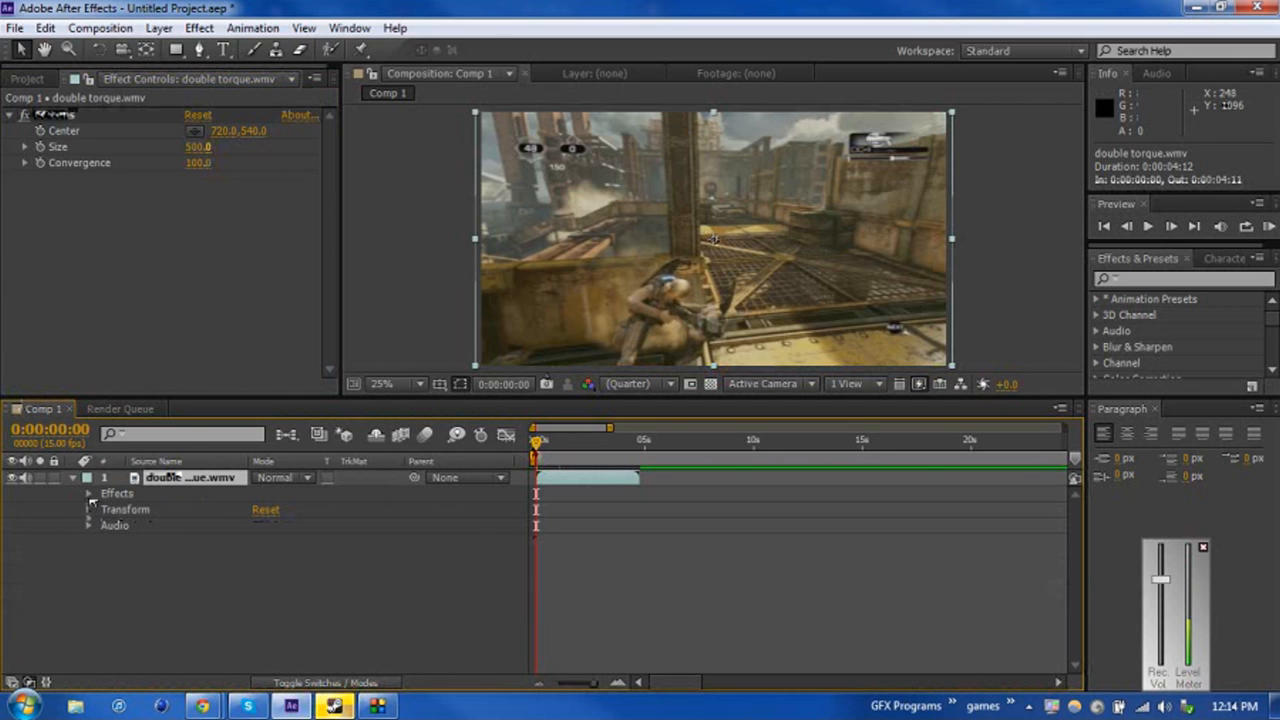
pyautogui.click(88, 493)
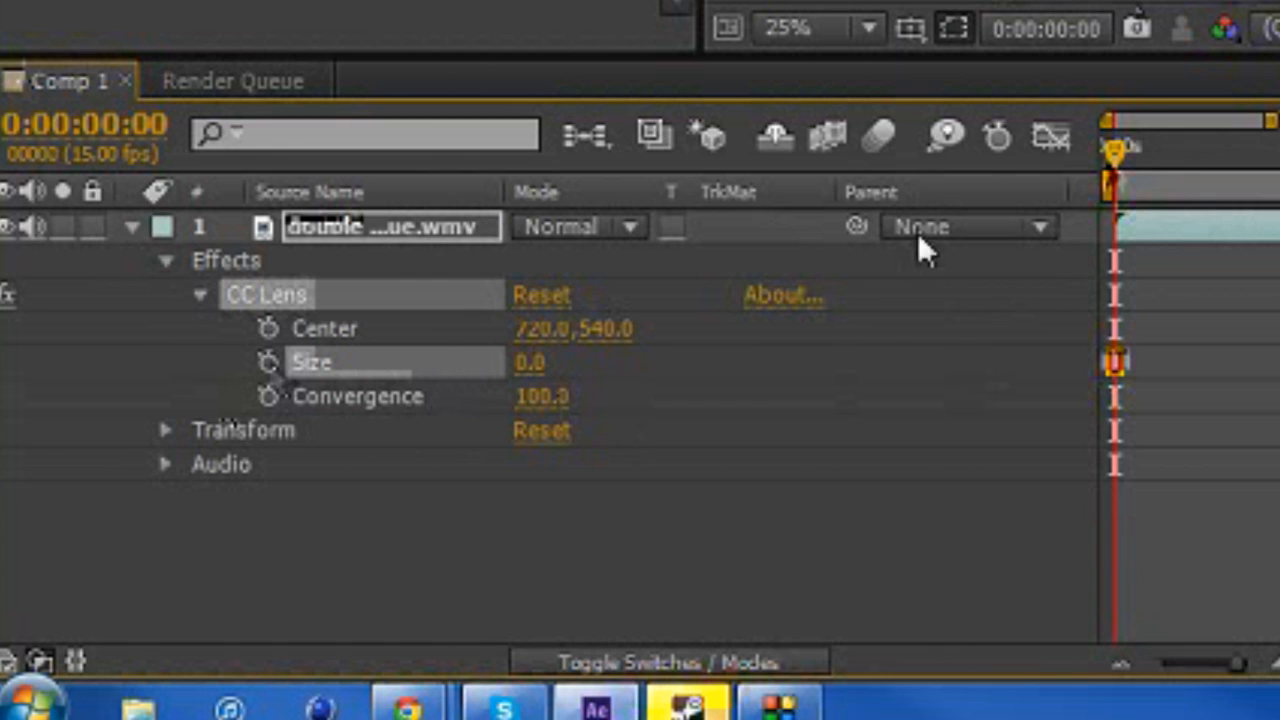
# Enter 25 for the starting Size keyframe and scrub Convergence, leaving it at 100.
pyautogui.doubleClick(528, 363)
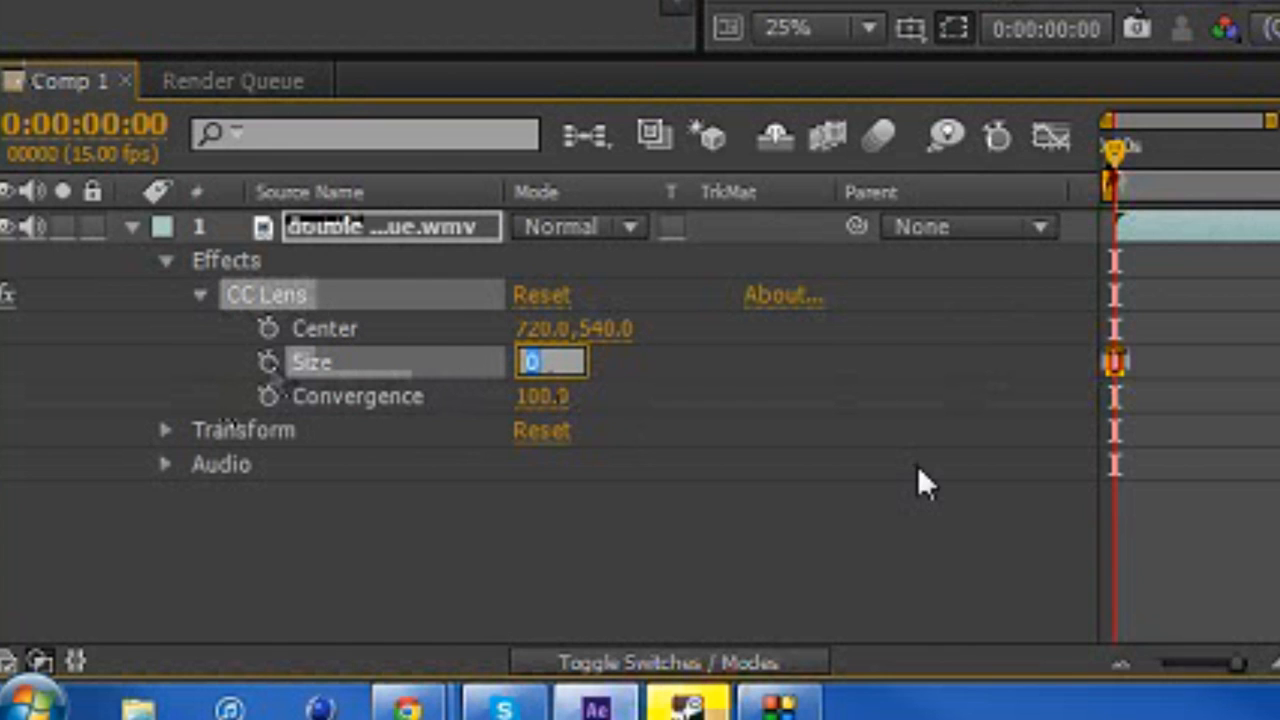
pyautogui.write('25.0')
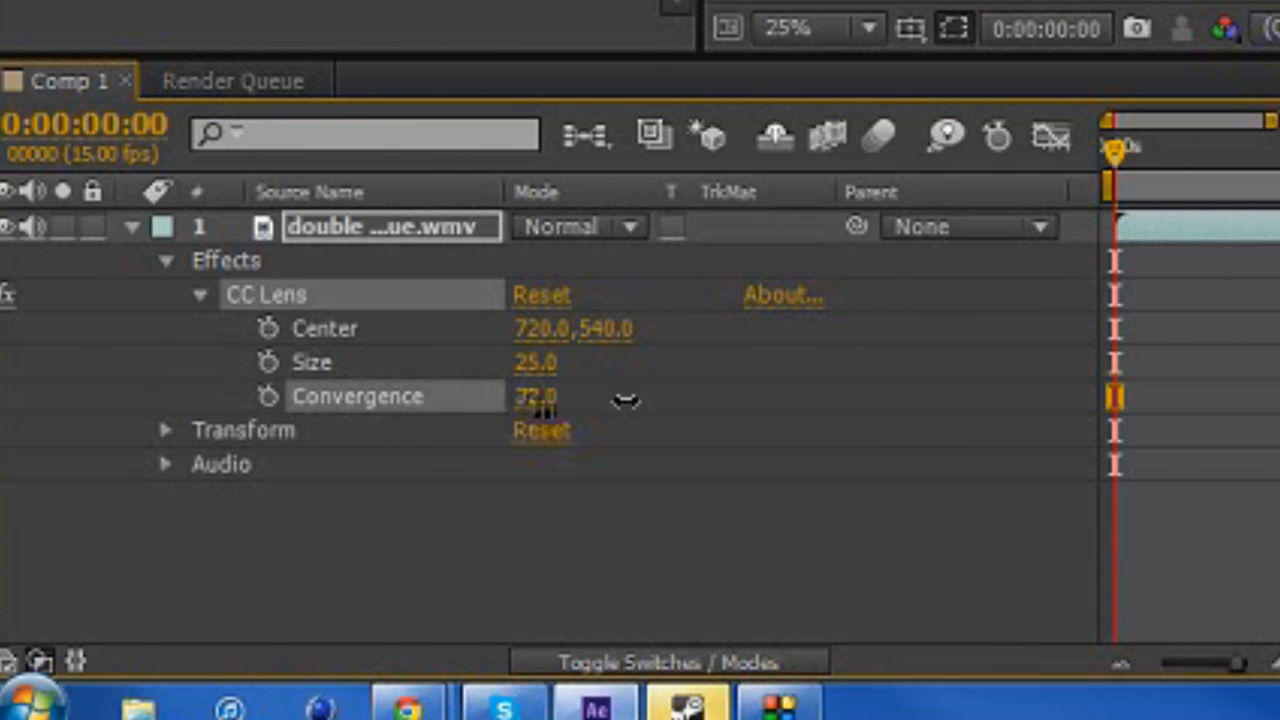
pyautogui.moveTo(535, 396); pyautogui.dragTo(750, 405)
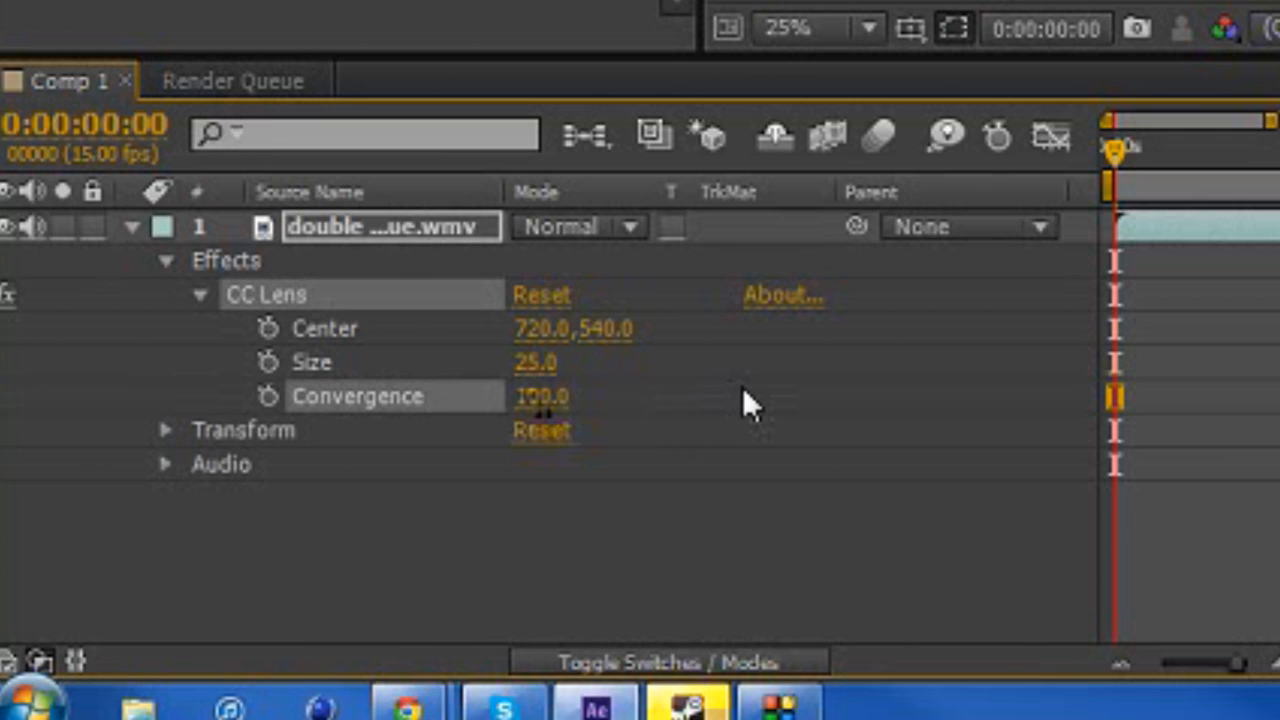
pyautogui.moveTo(327, 383)
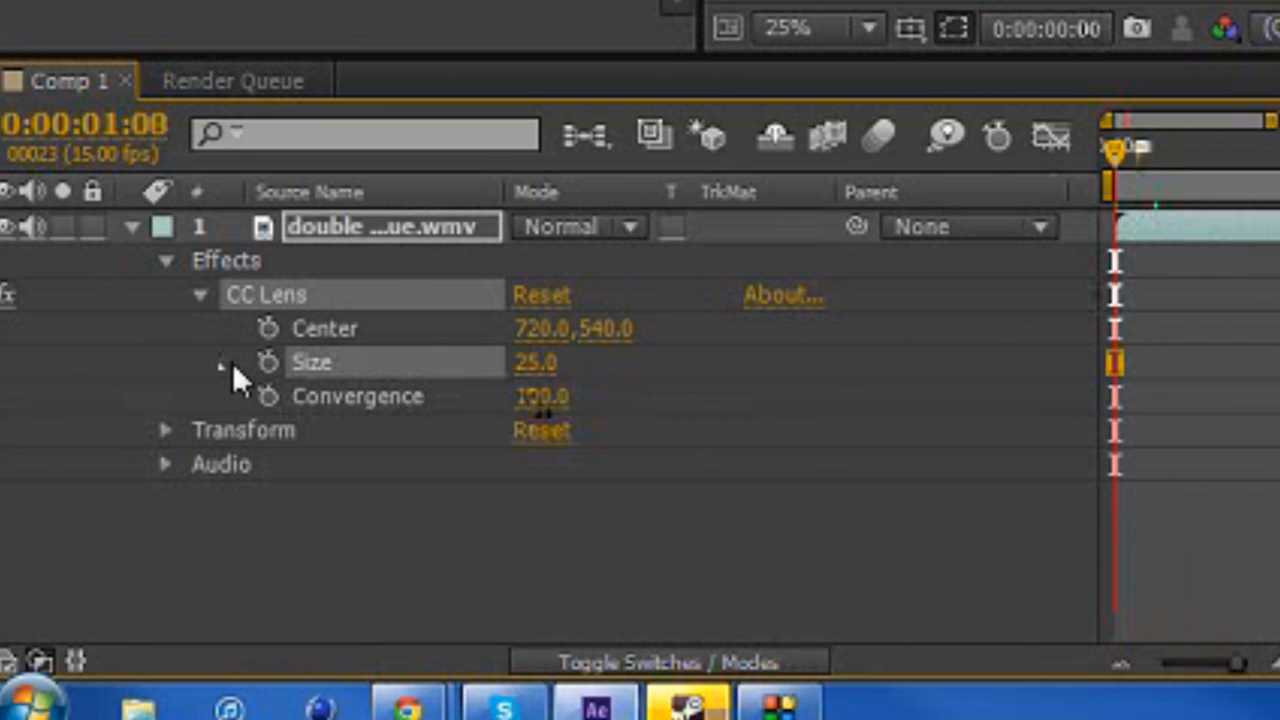
pyautogui.moveTo(268, 380)
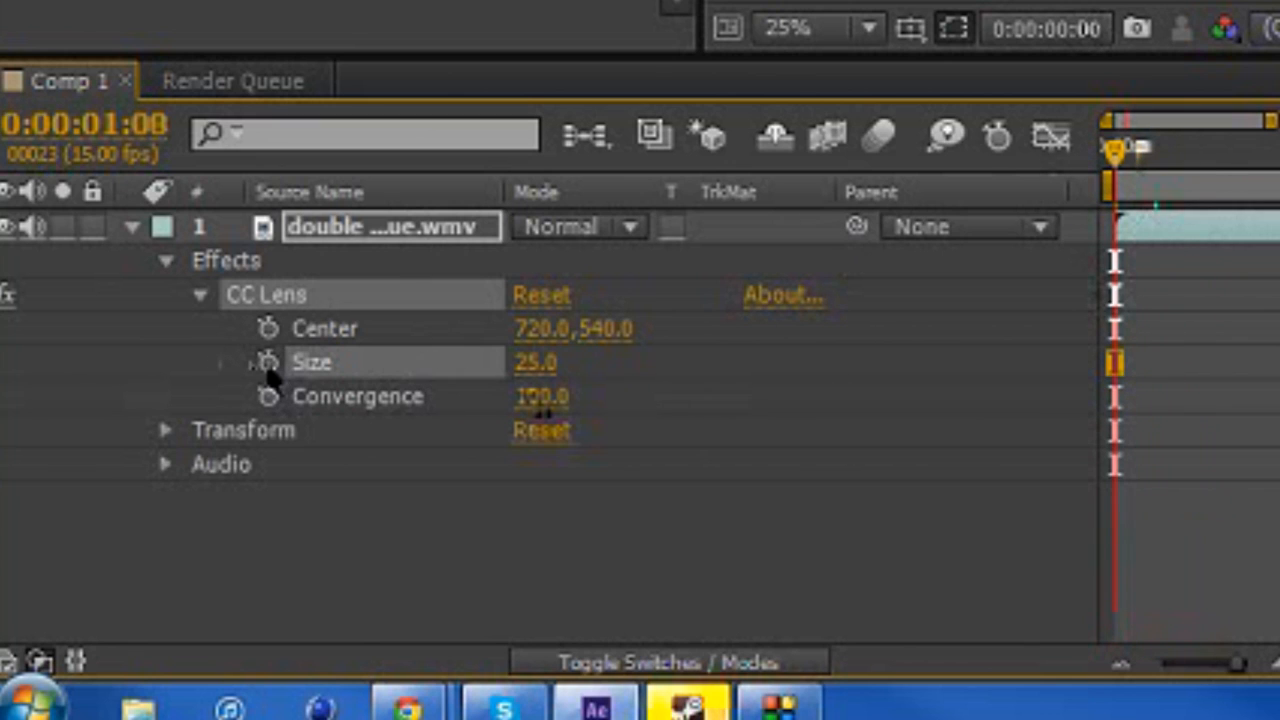
pyautogui.moveTo(262, 365)
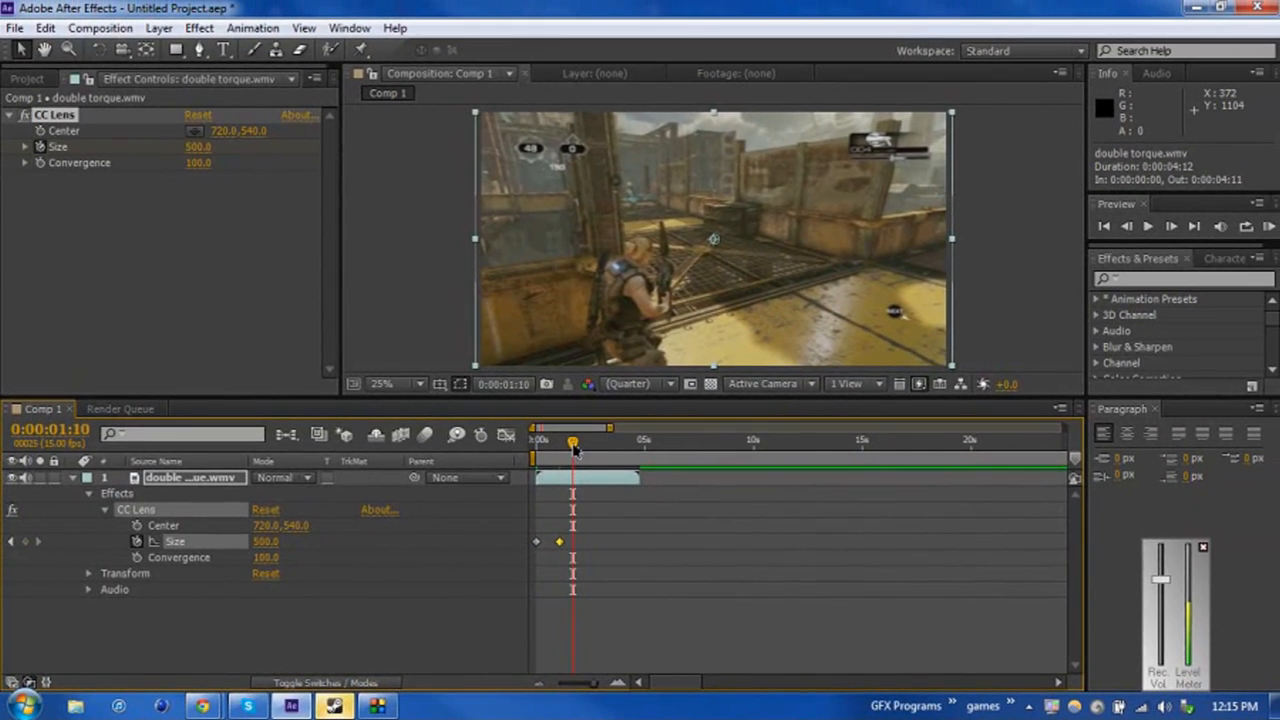
# Scrub the playhead through the first second to preview the sphere bursting to full frame.
pyautogui.moveTo(572, 441); pyautogui.dragTo(565, 441)
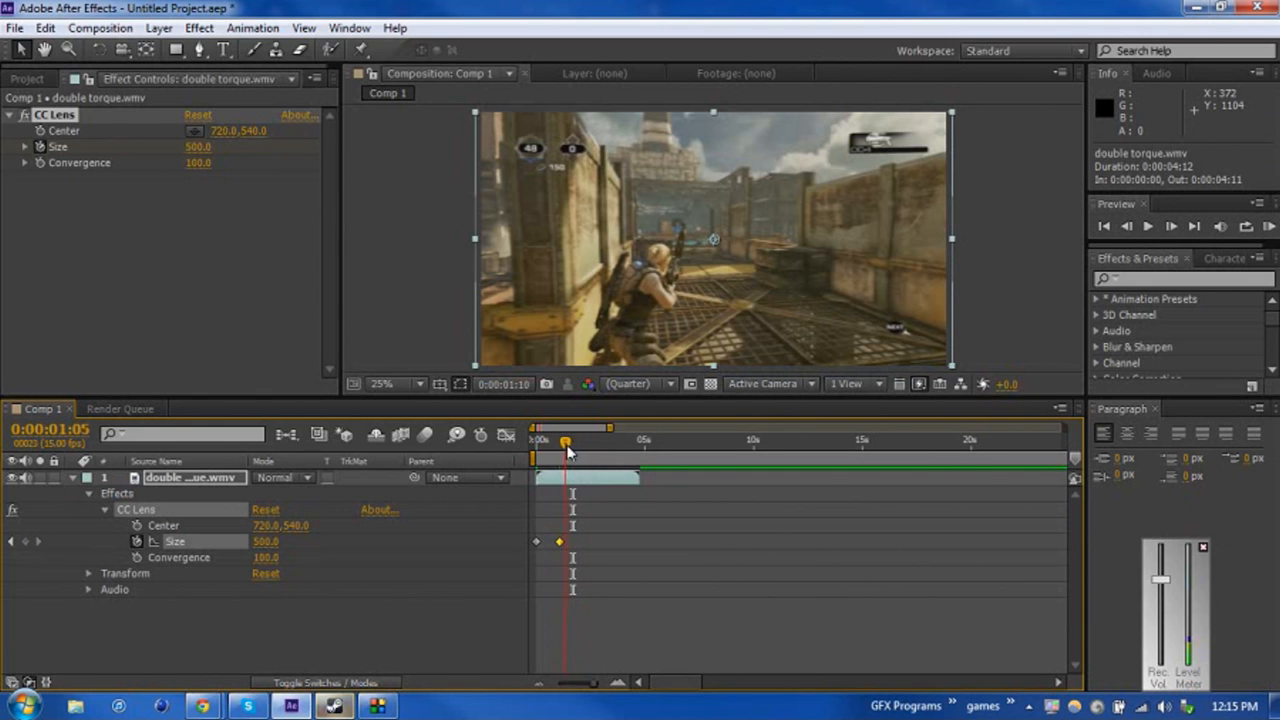
pyautogui.moveTo(567, 441); pyautogui.dragTo(560, 441)
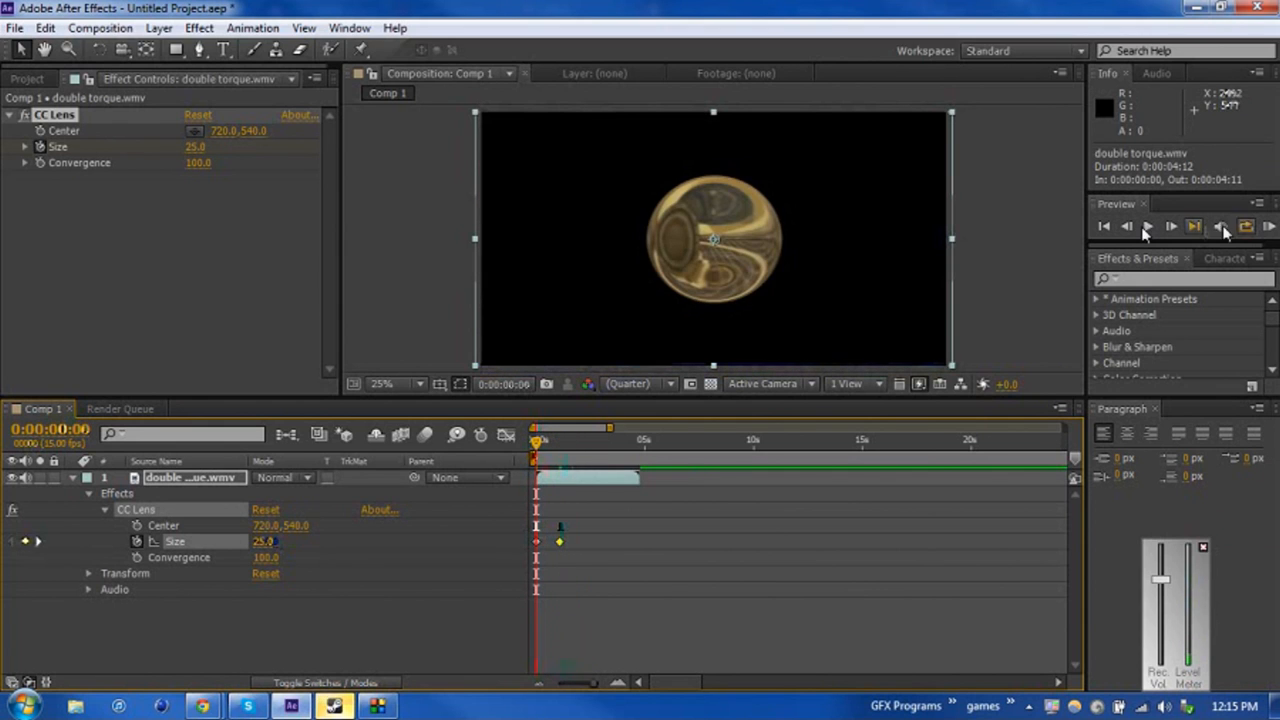
pyautogui.click(1149, 225)
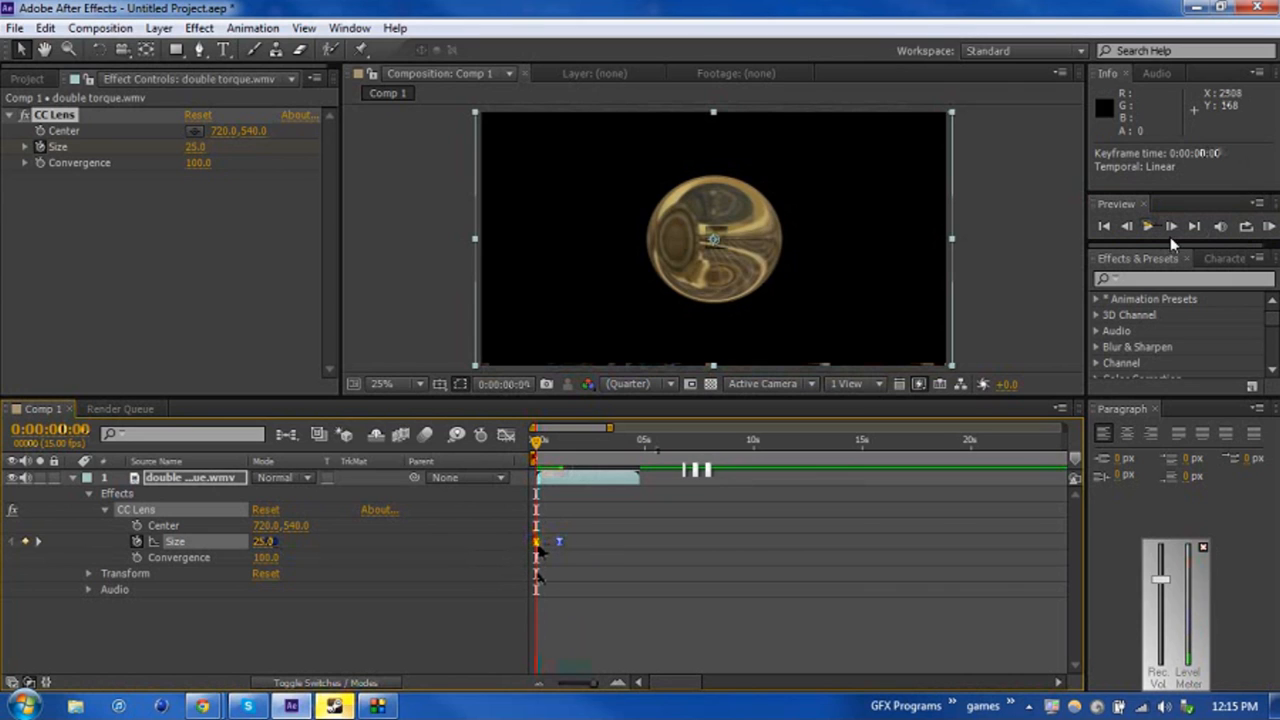
pyautogui.click(1150, 224)
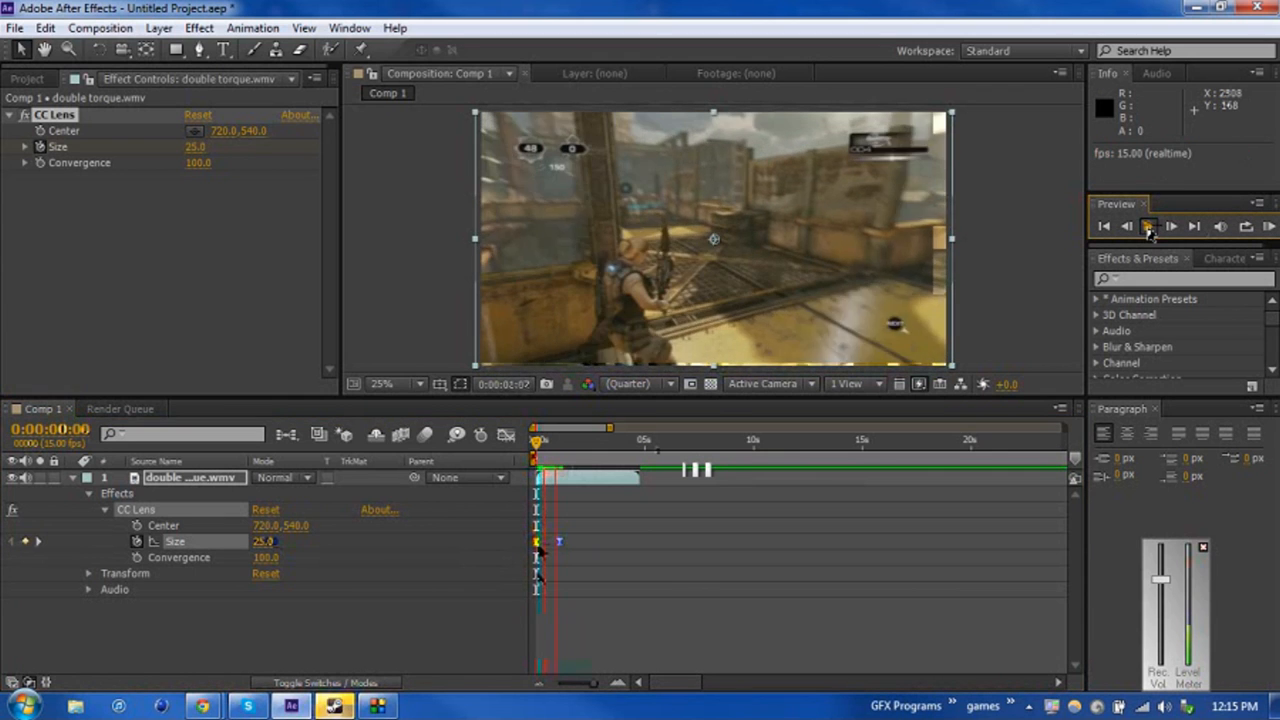
pyautogui.click(1148, 226)
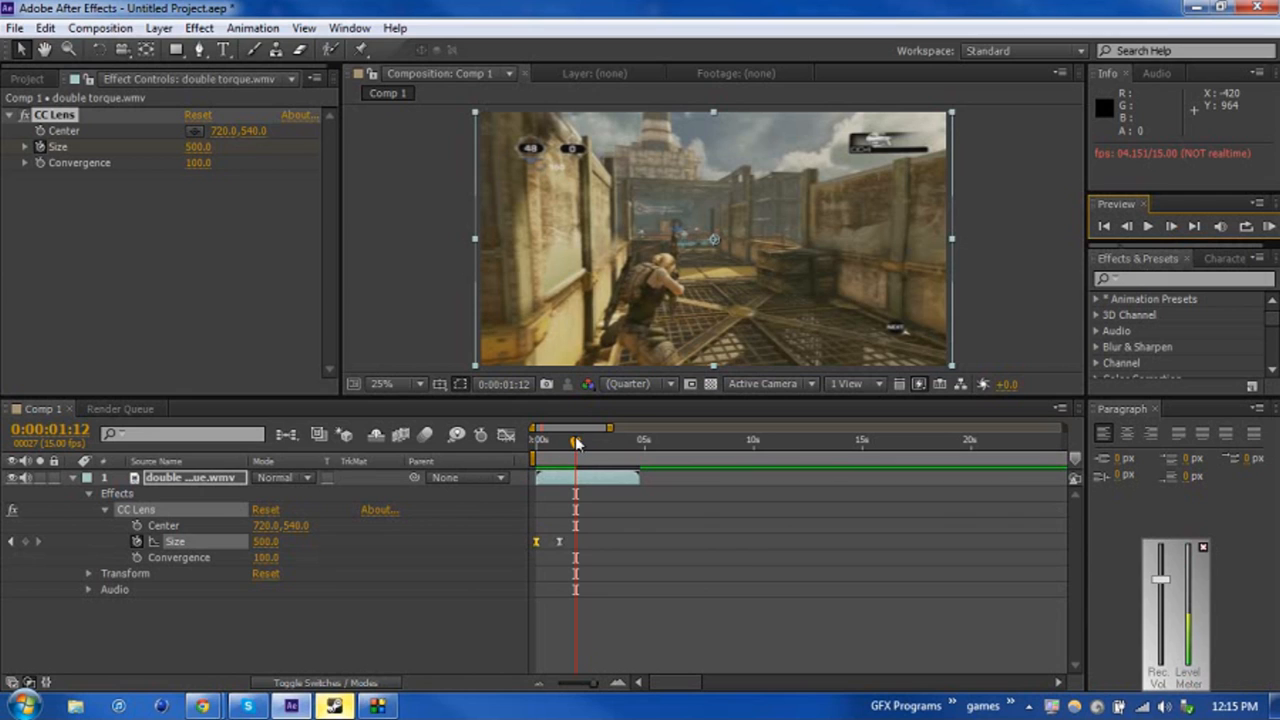
pyautogui.moveTo(575, 440); pyautogui.dragTo(535, 440)
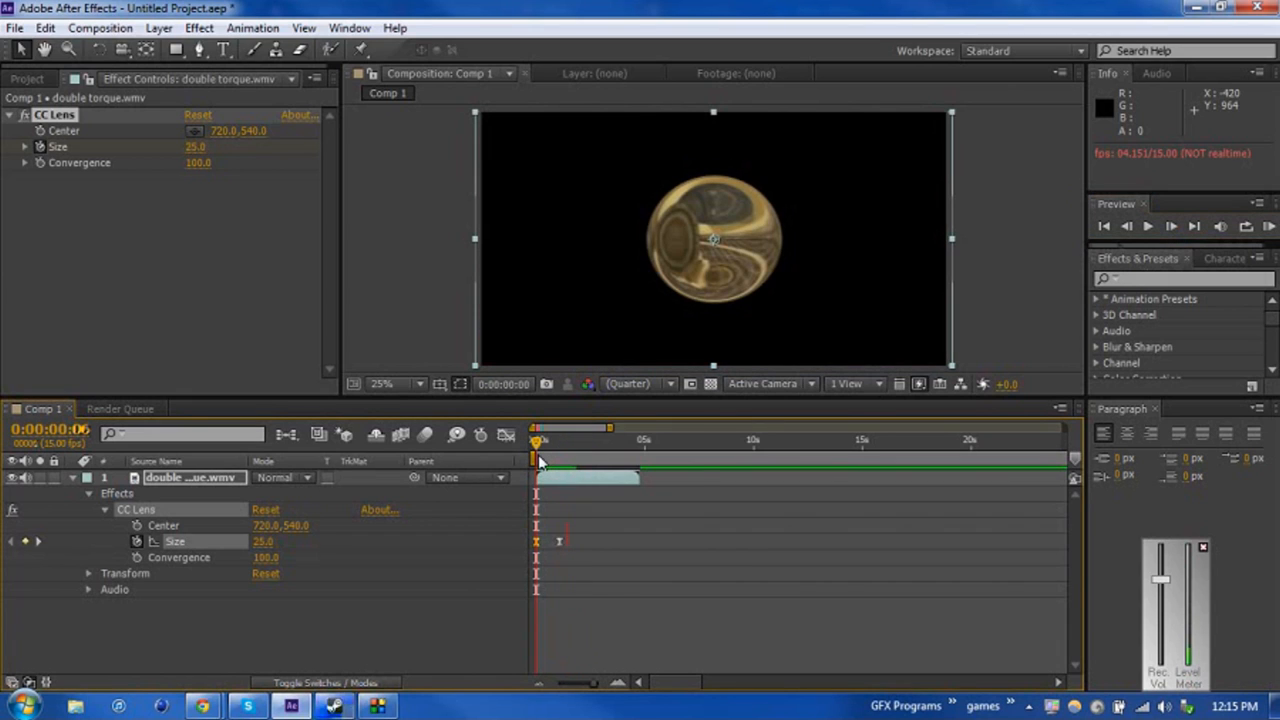
pyautogui.moveTo(540, 453)
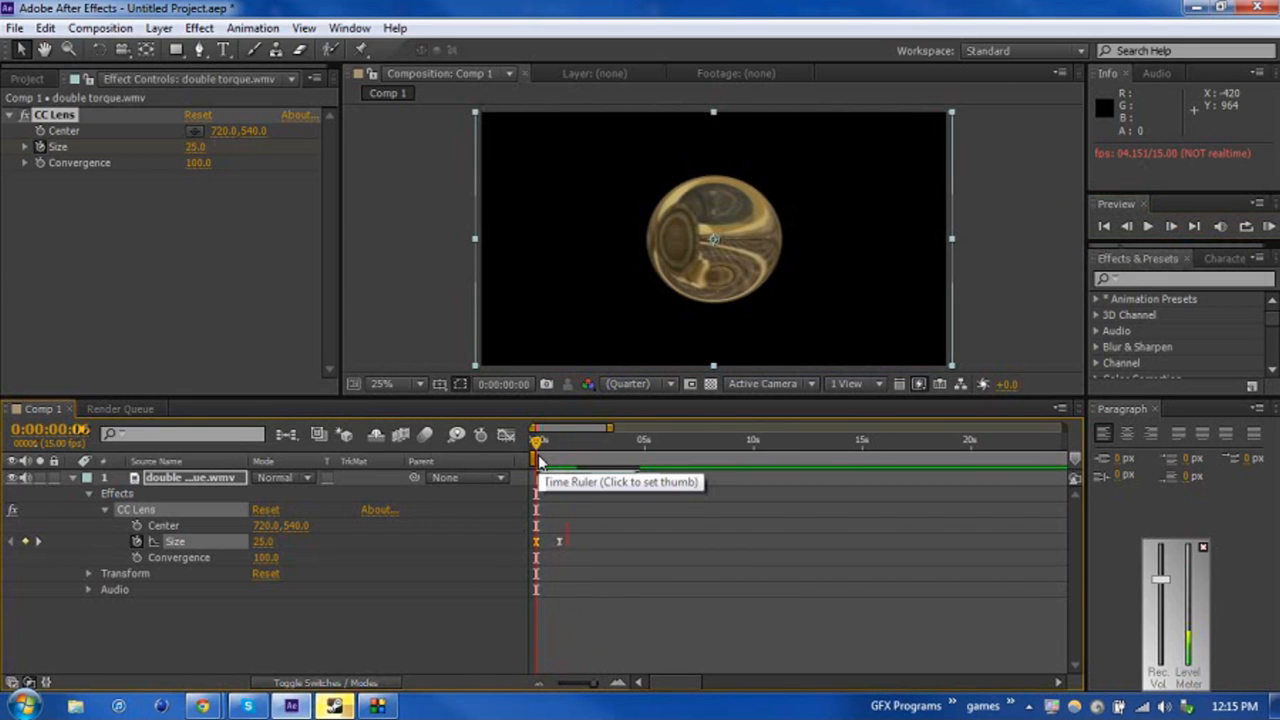